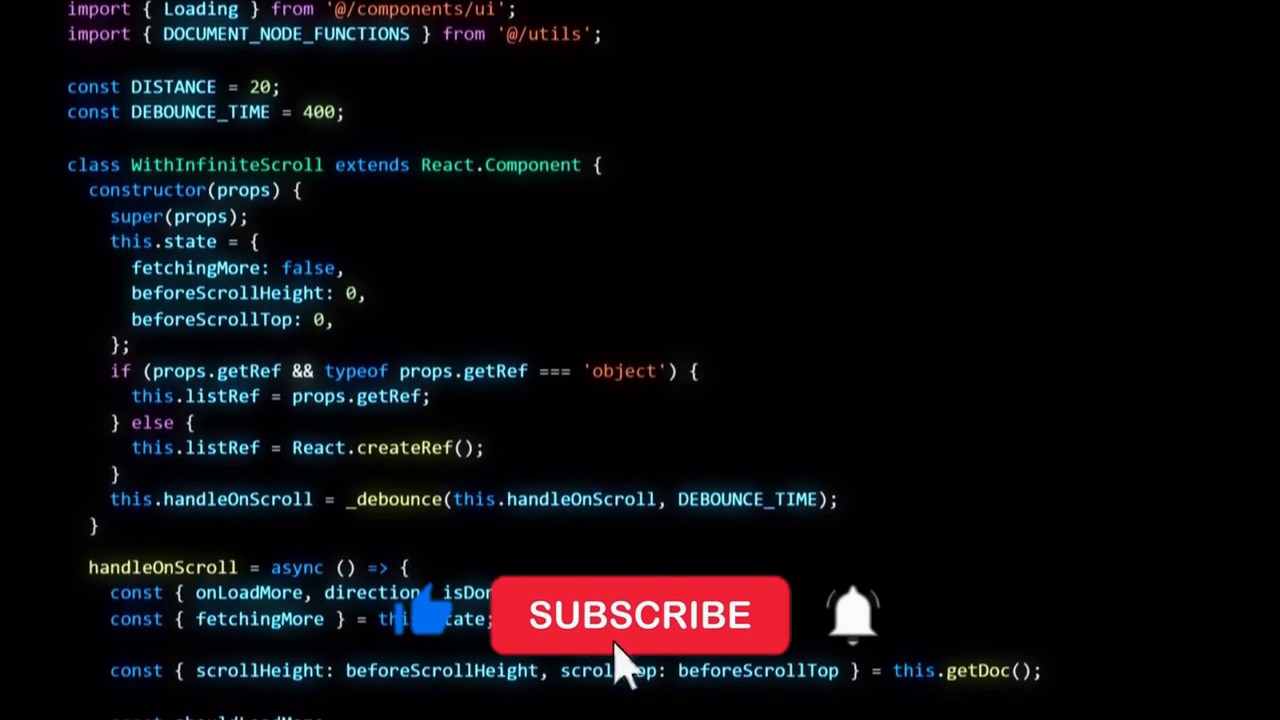
pyautogui.scroll(-3)
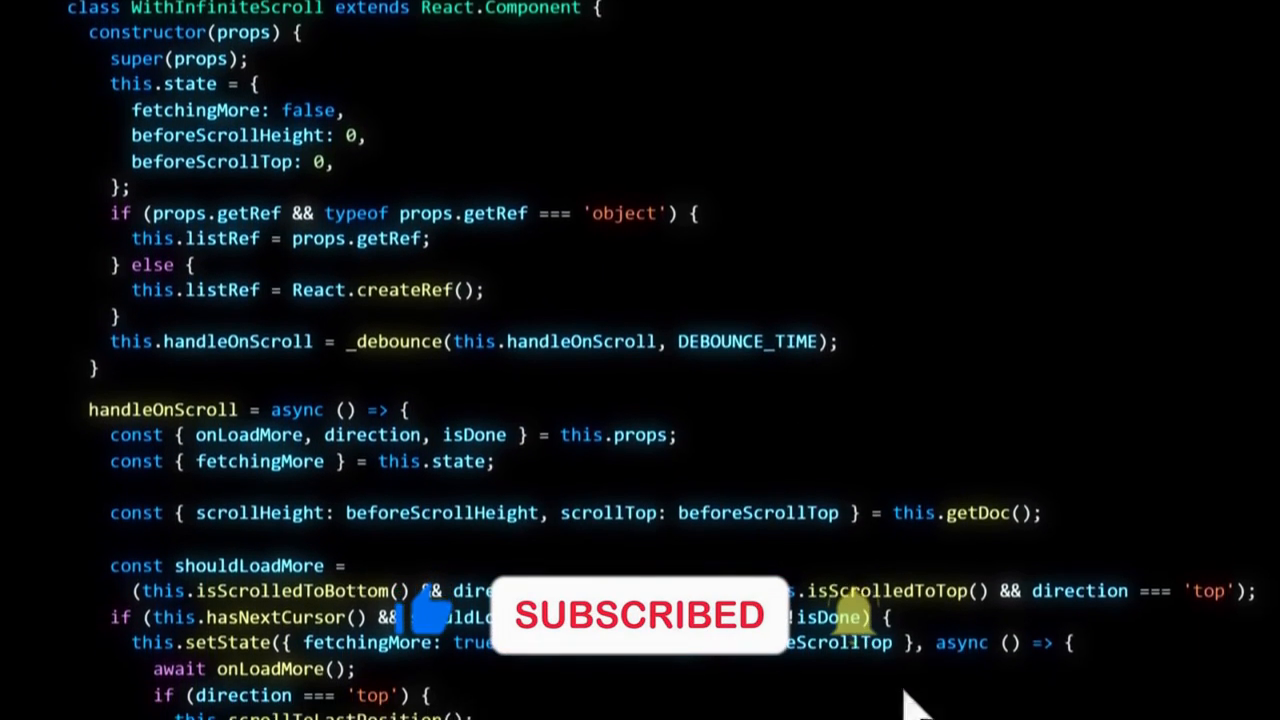